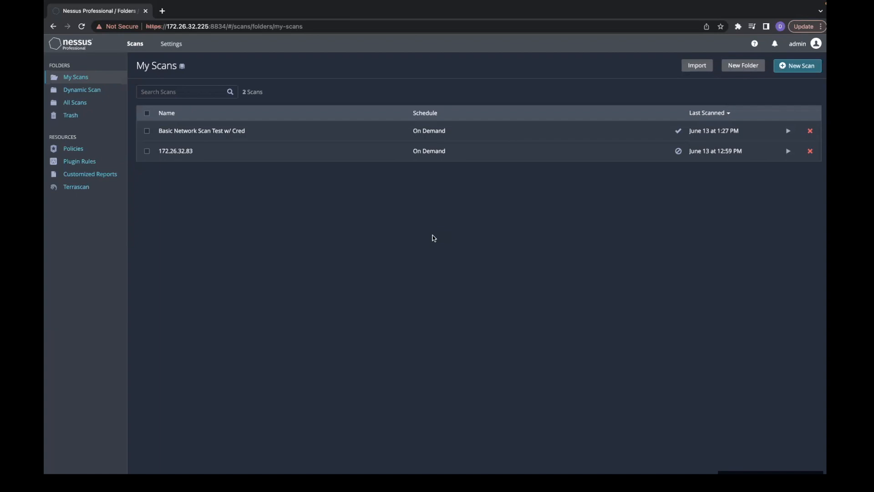
Step: Show the 37 vulnerabilities of the 'Basic Network Scan Test w/ Cred' results
left_click(201, 130)
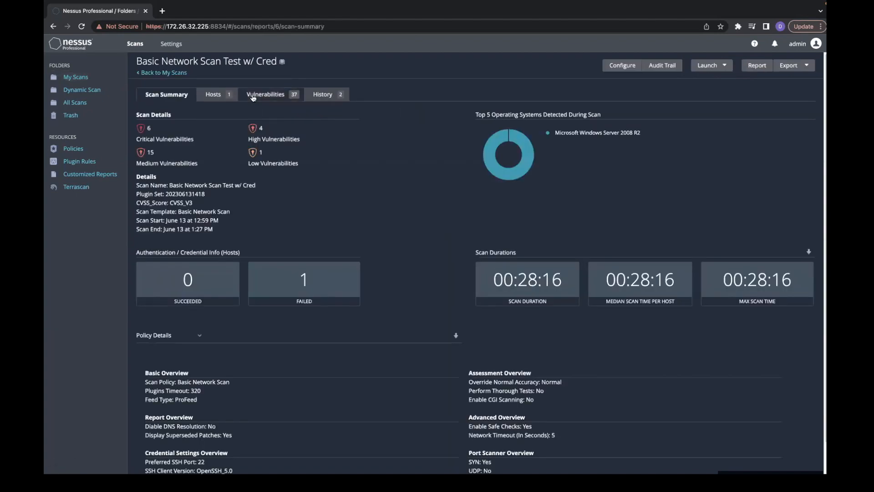
left_click(265, 93)
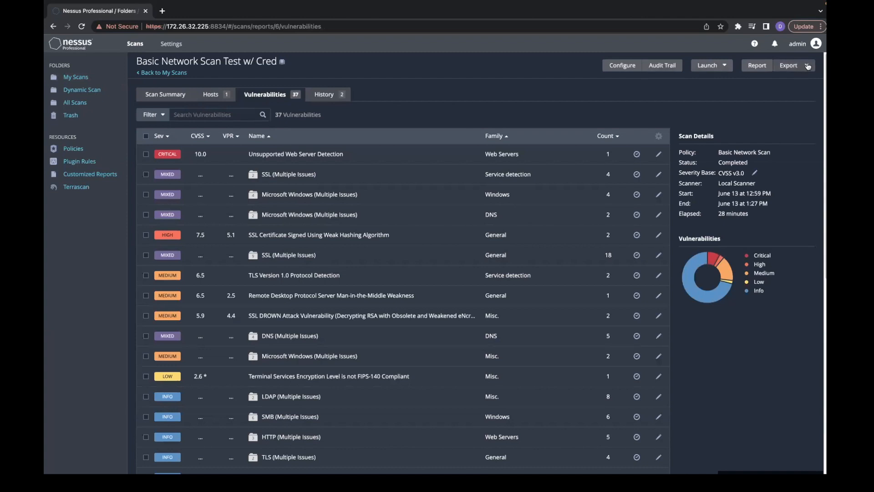
Step: Reveal the export format choices: Nessus, Nessus DB, Policy and Timing Data
left_click(788, 65)
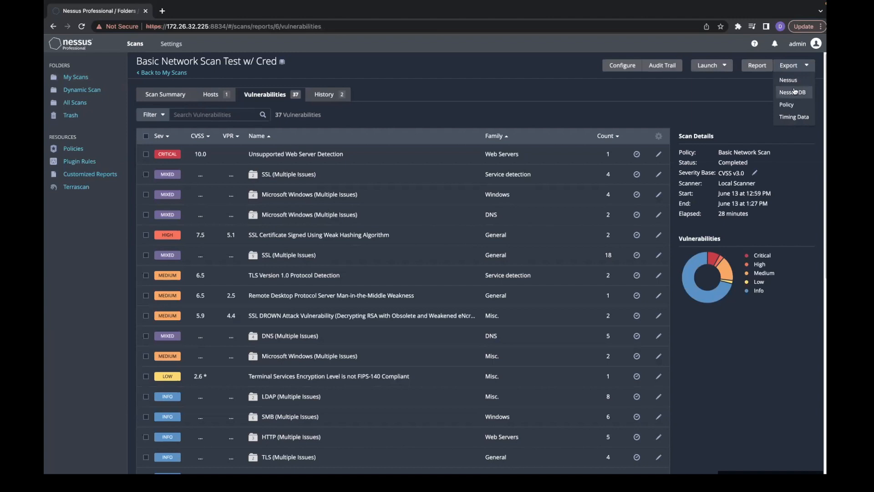
mouse_move(787, 104)
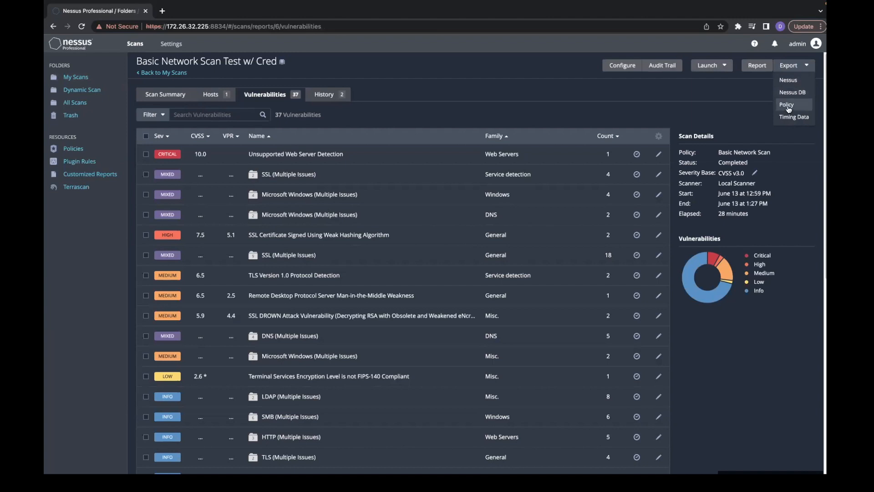
mouse_move(793, 116)
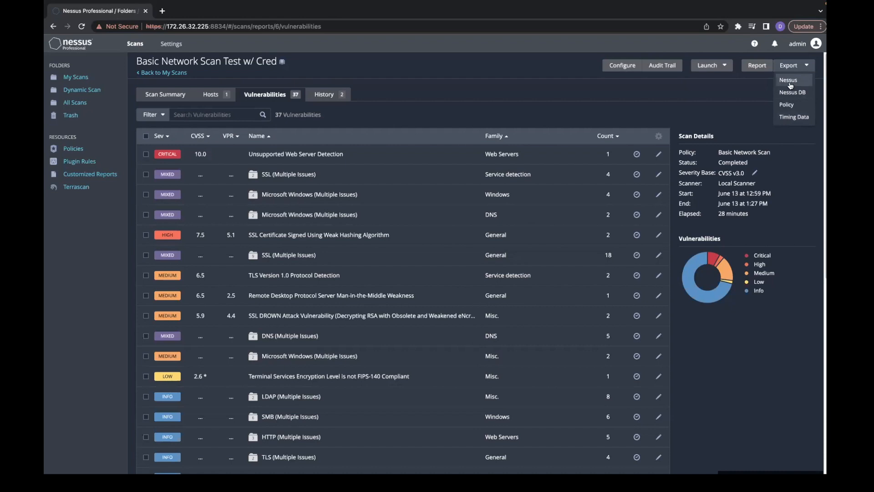
Step: Export the completed scan as a .nessus file
left_click(787, 81)
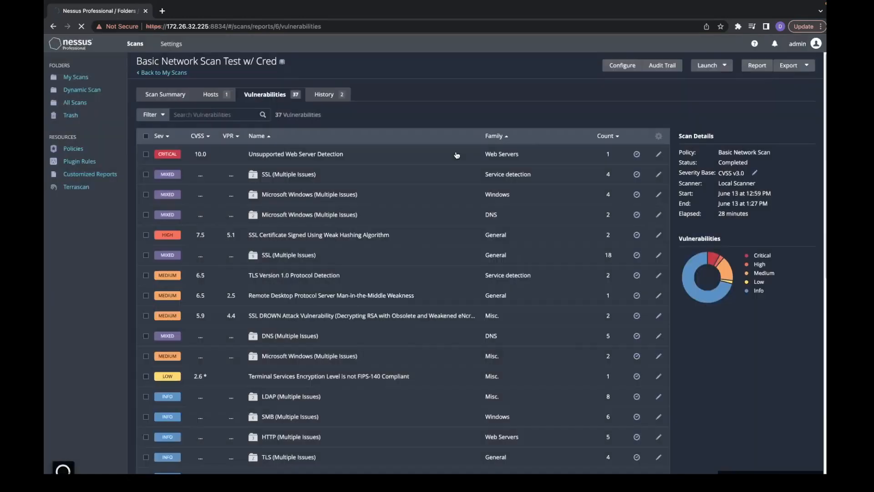
mouse_move(457, 154)
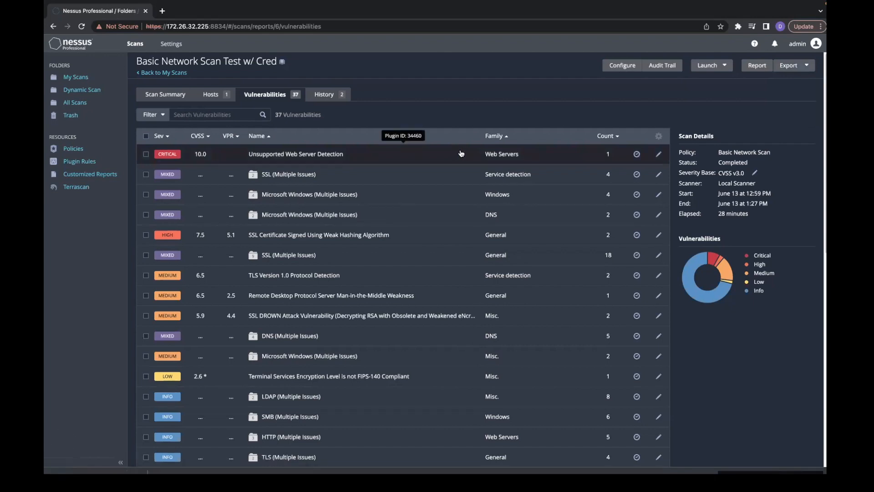